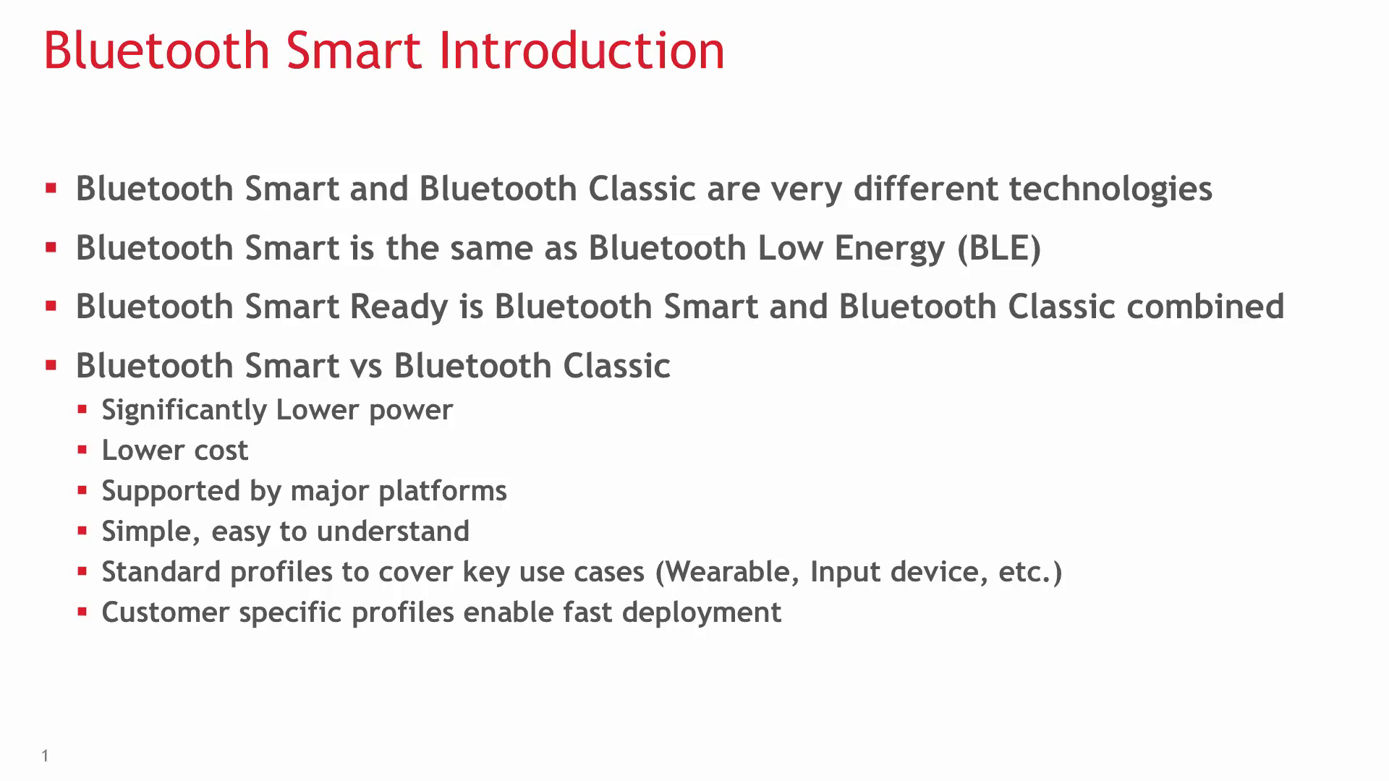
Advance the slideshow to slide 2, Bluetooth Smart Development with the stack diagram
key("Right")
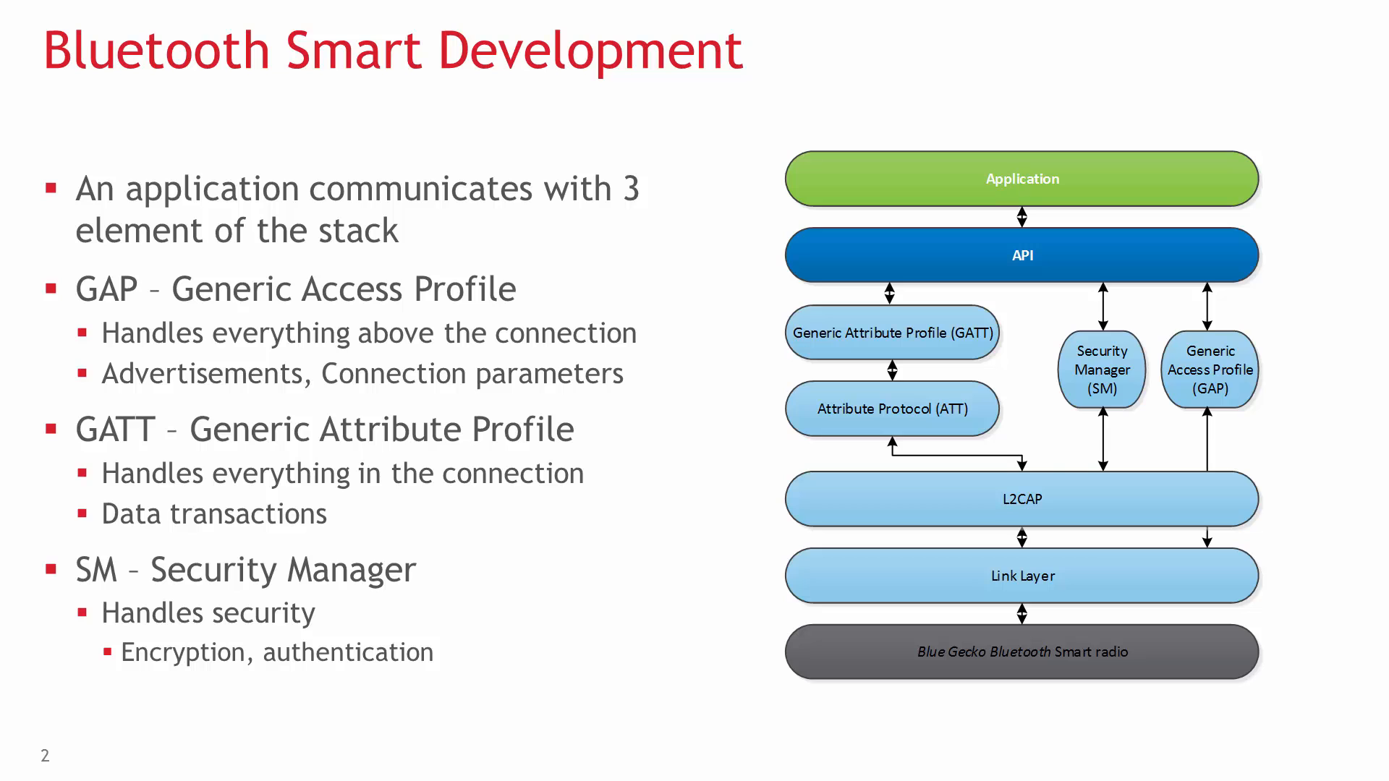
key("Right")
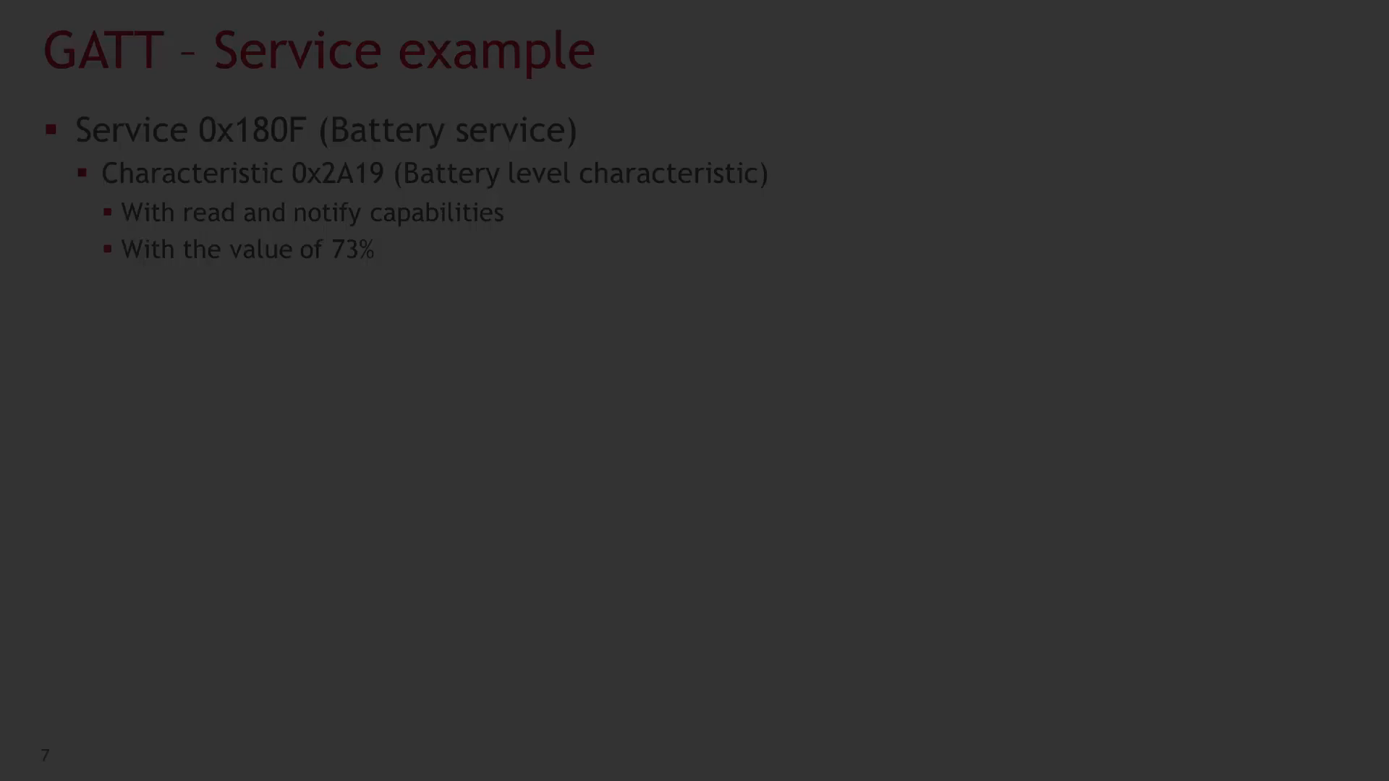
Advance to slide 8, the Battery service GATT attribute table with handles, UUIDs and values
key("right")
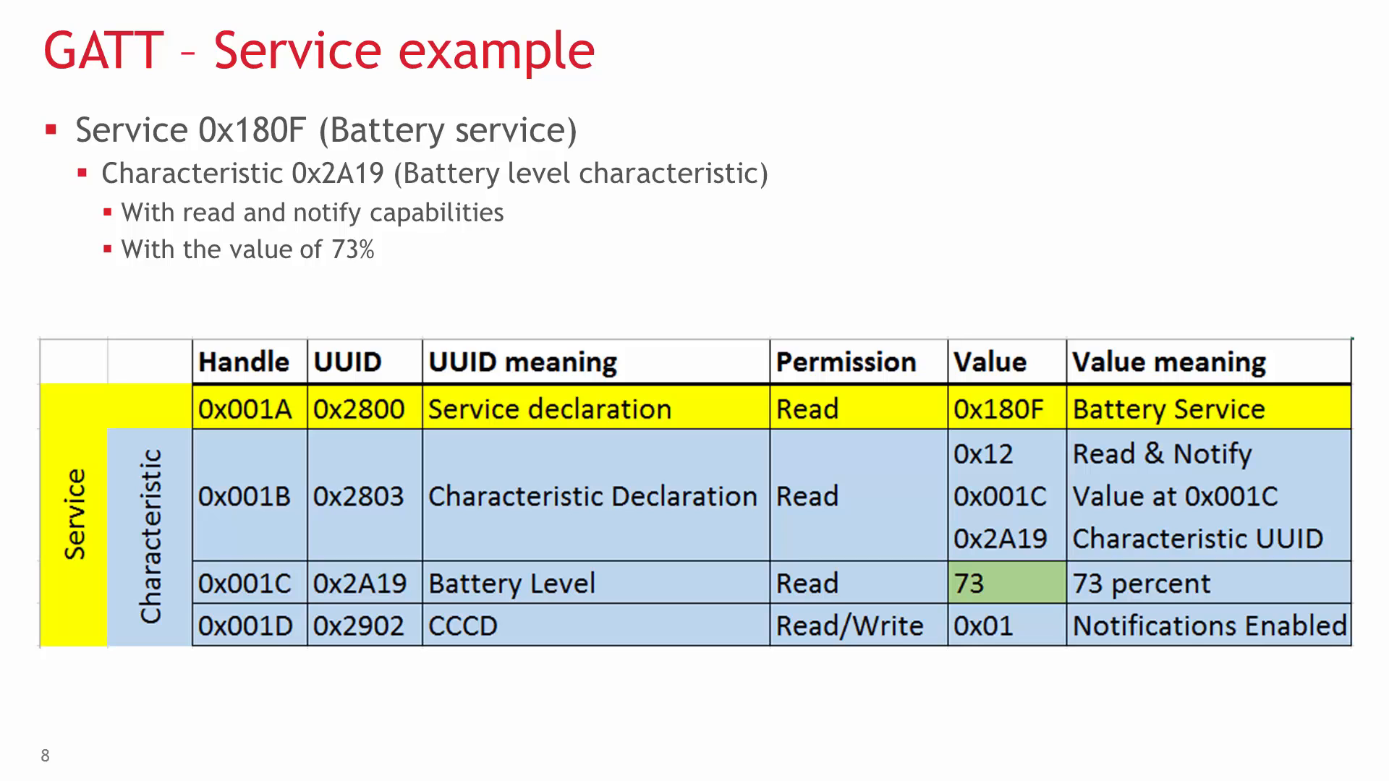
Advance to the closing "Thank you for watching!" slide with the Silicon Labs web address
key("Right")
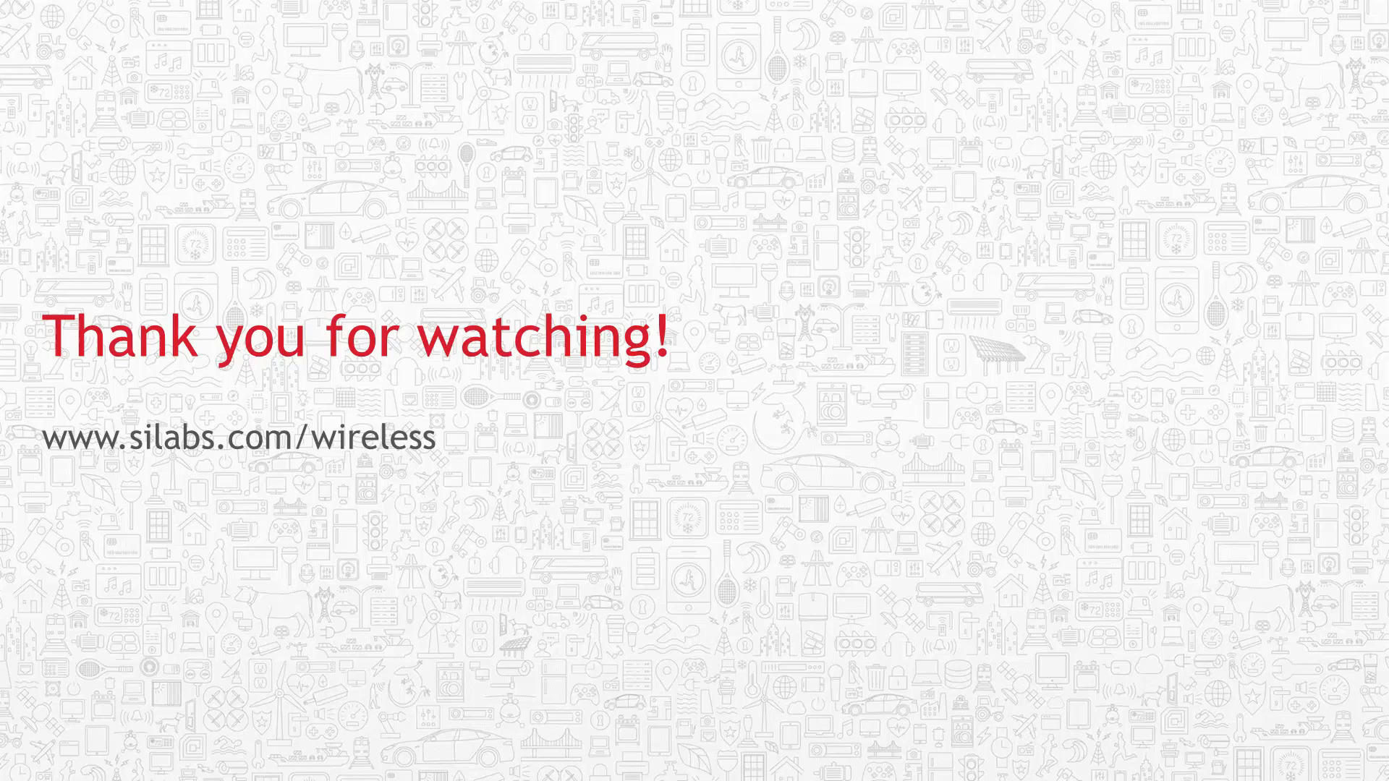